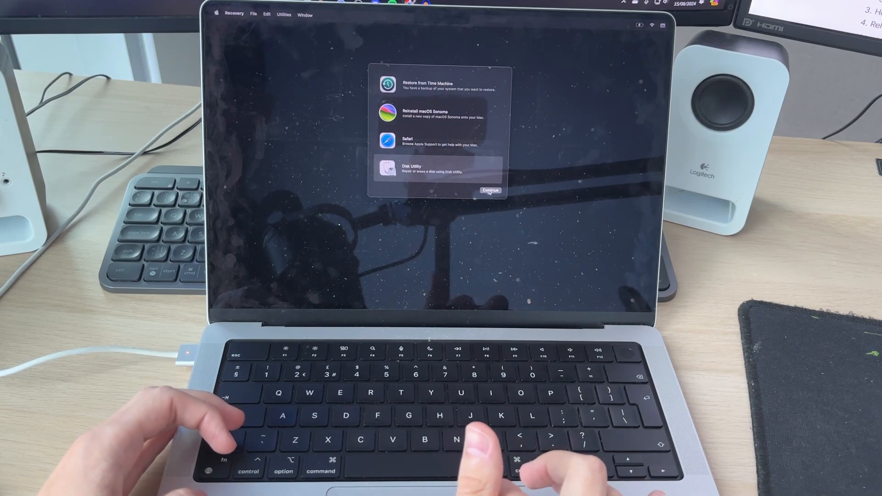
- Launch Disk Utility from the macOS Recovery options
left_click(490, 190)
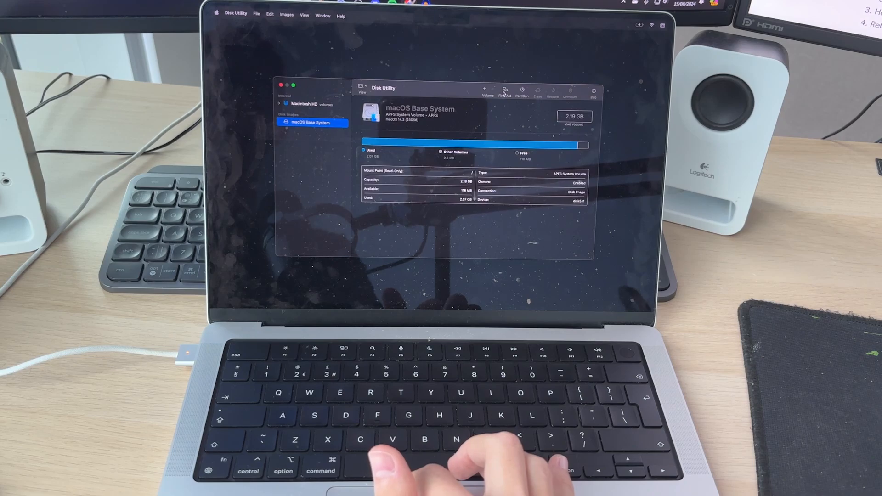
- Start First Aid on the macOS Base System volume
left_click(505, 91)
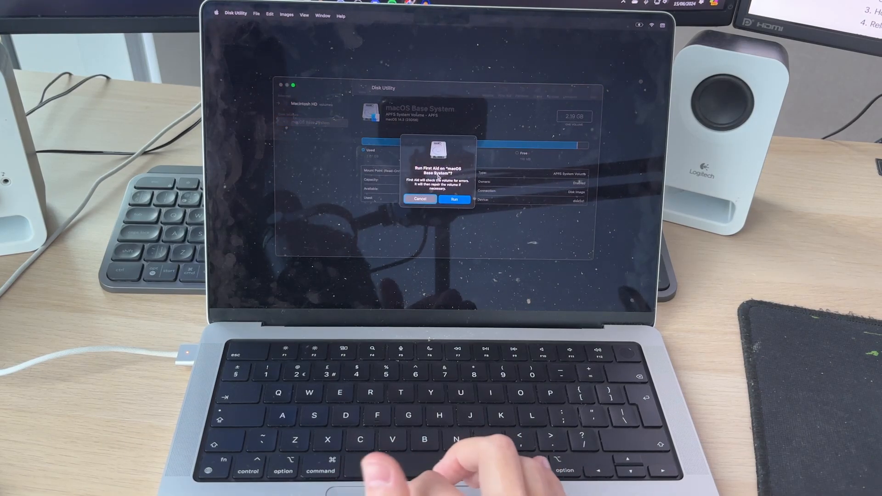